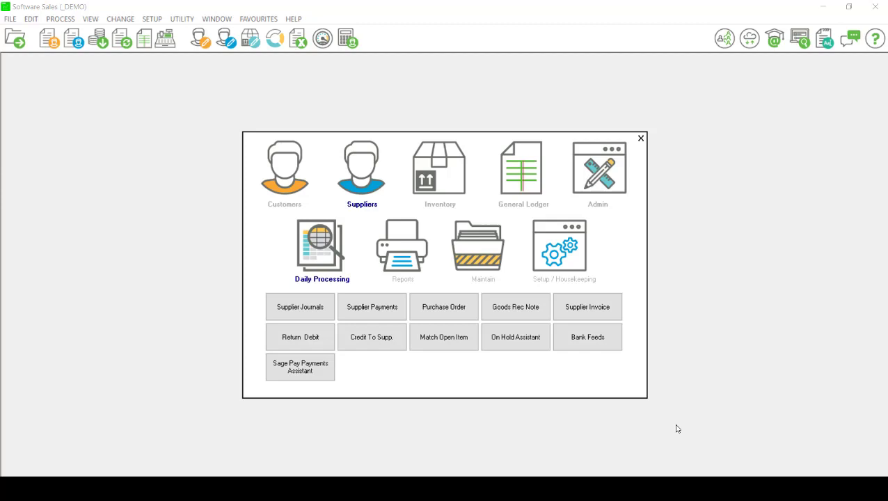
pyautogui.moveTo(688, 385)
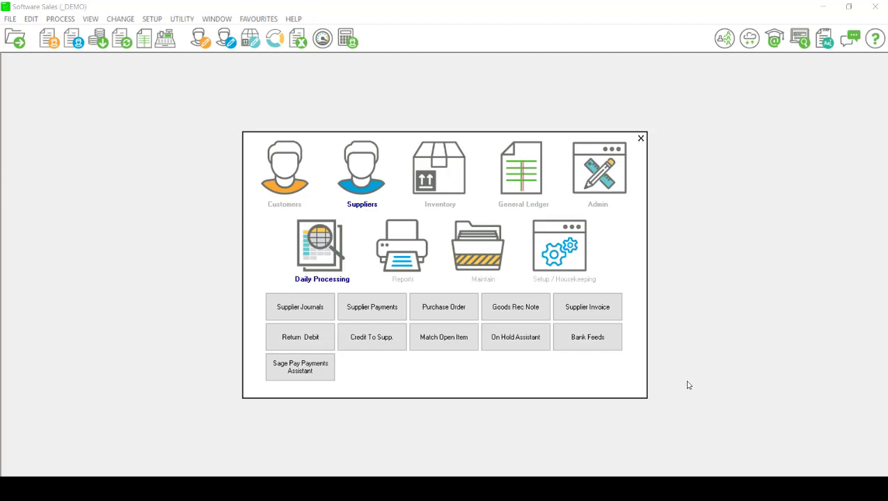
pyautogui.moveTo(2, 101)
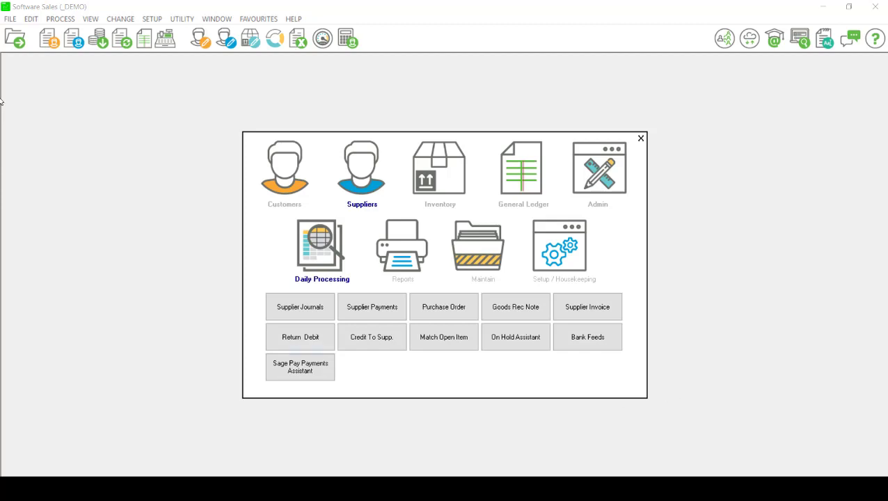
# - Open Printer / Font Setup from the File menu
pyautogui.click(10, 19)
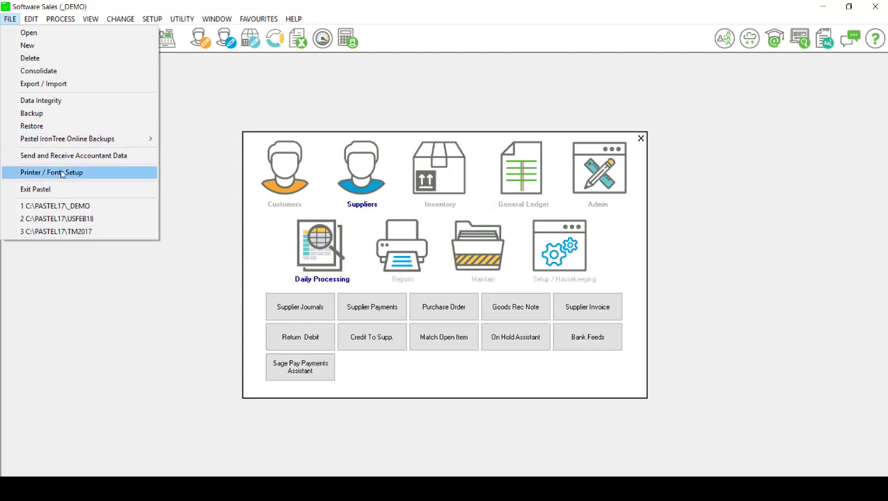
pyautogui.click(51, 172)
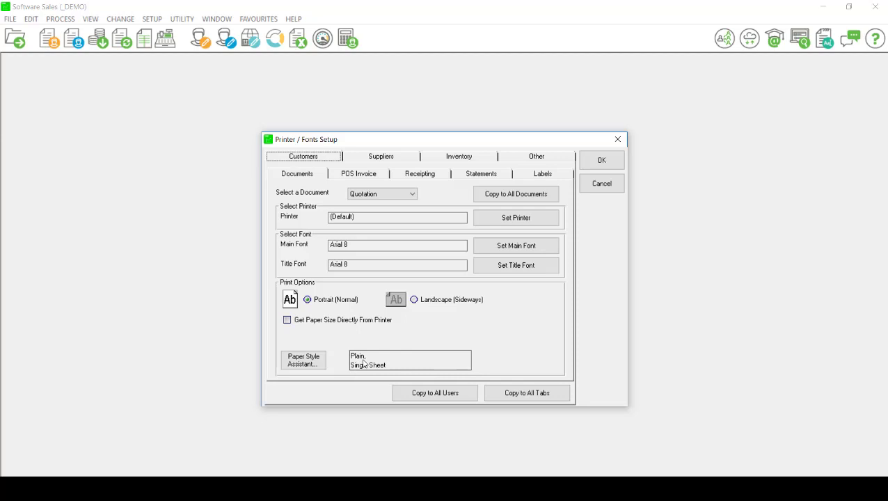
pyautogui.moveTo(367, 369)
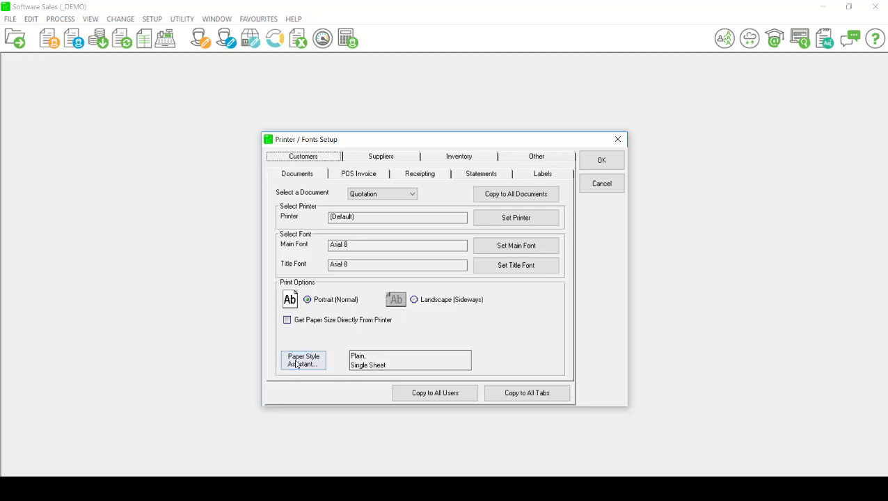
# - Confirm plain, single sheet paper for Quotations through the Paper Style Assistant
pyautogui.click(304, 359)
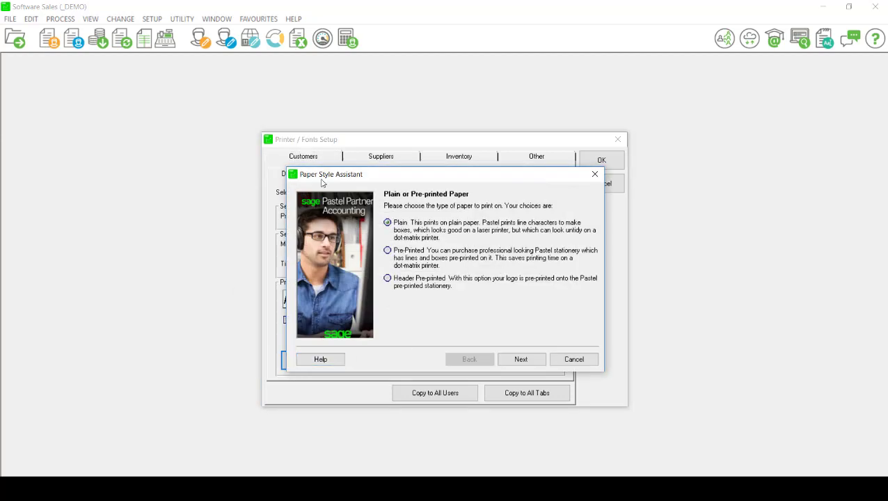
pyautogui.click(520, 359)
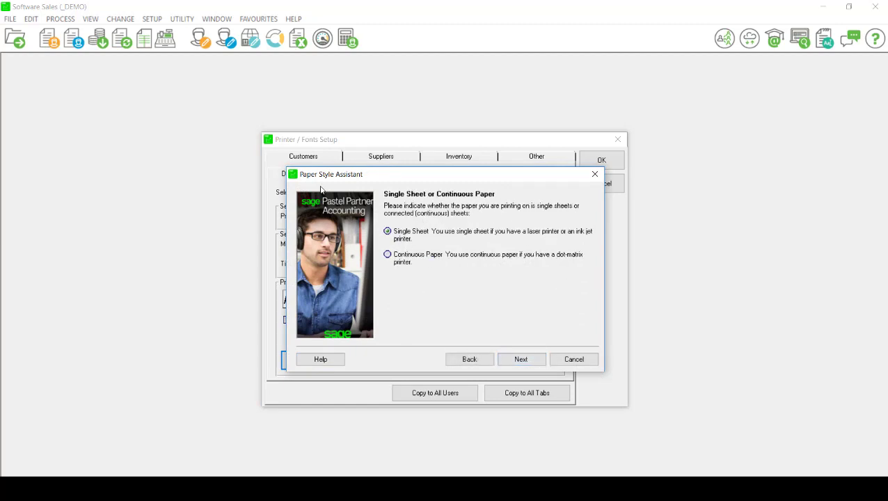
pyautogui.click(520, 359)
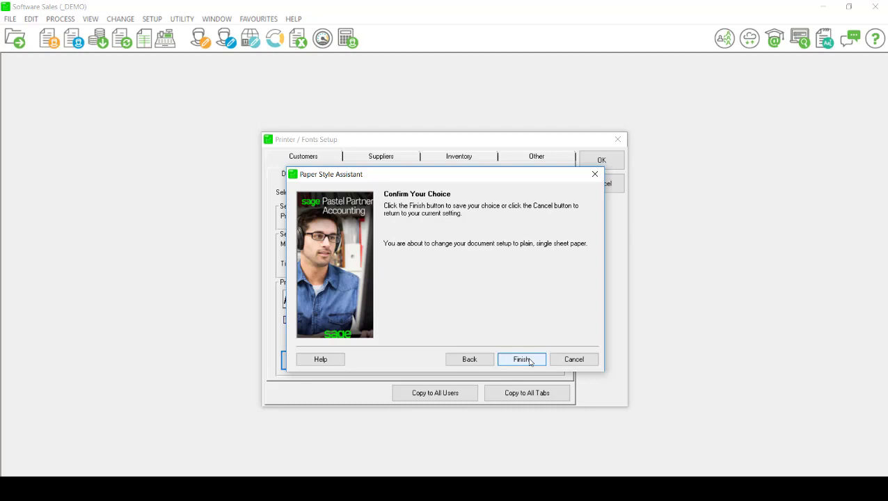
pyautogui.moveTo(529, 383)
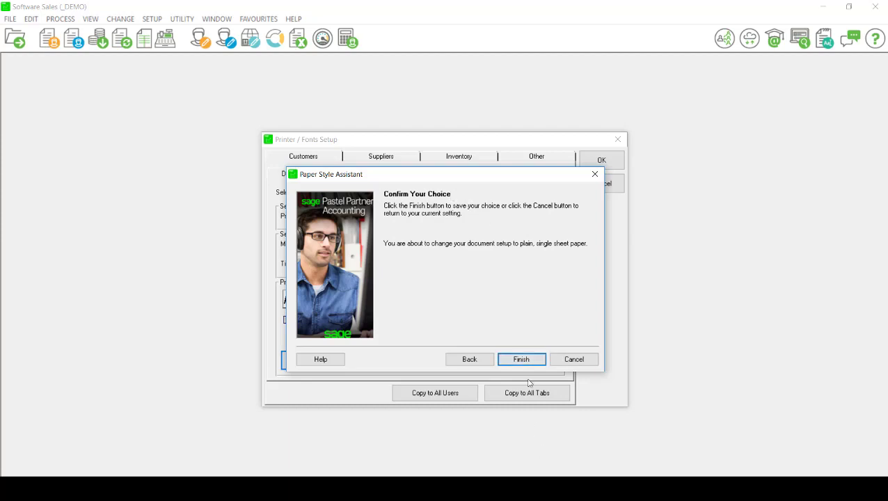
pyautogui.click(520, 359)
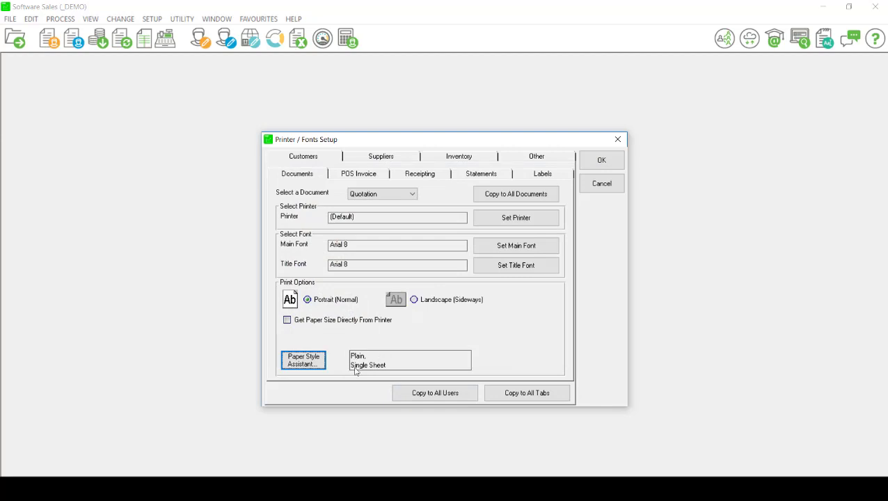
pyautogui.moveTo(349, 207)
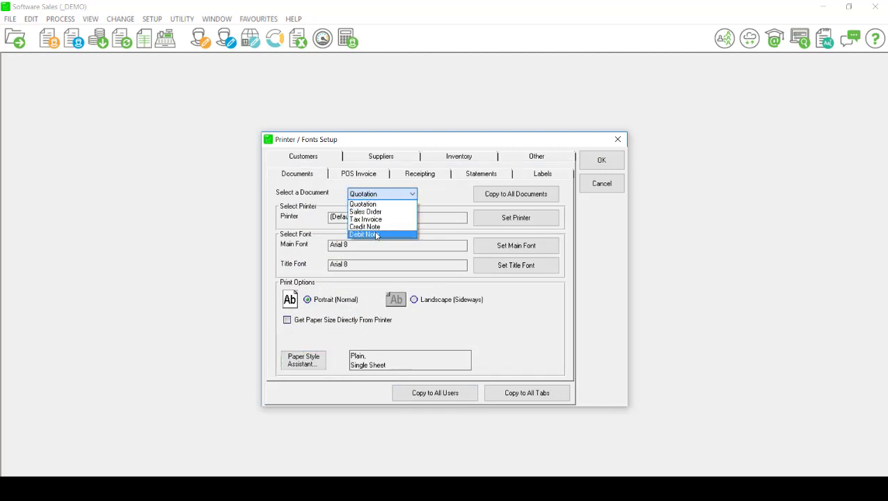
# - Keep Quotation selected and review the Statements tab's plain, single sheet paper settings
pyautogui.click(362, 203)
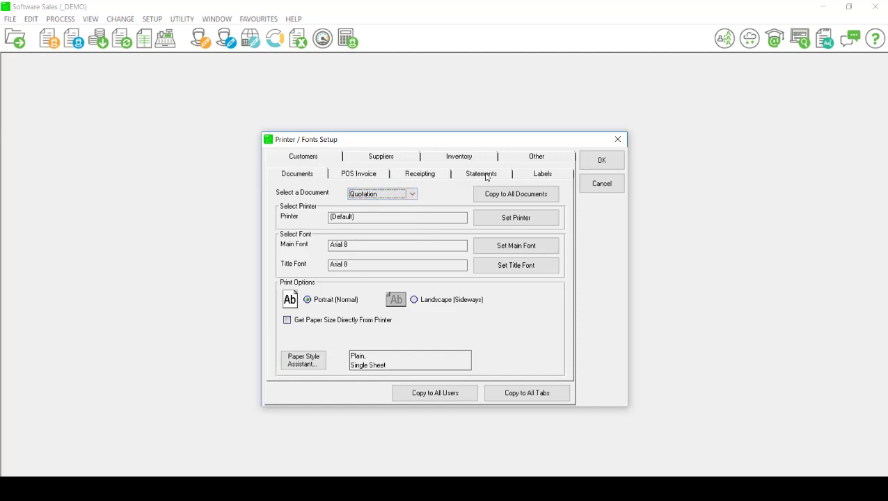
pyautogui.click(481, 173)
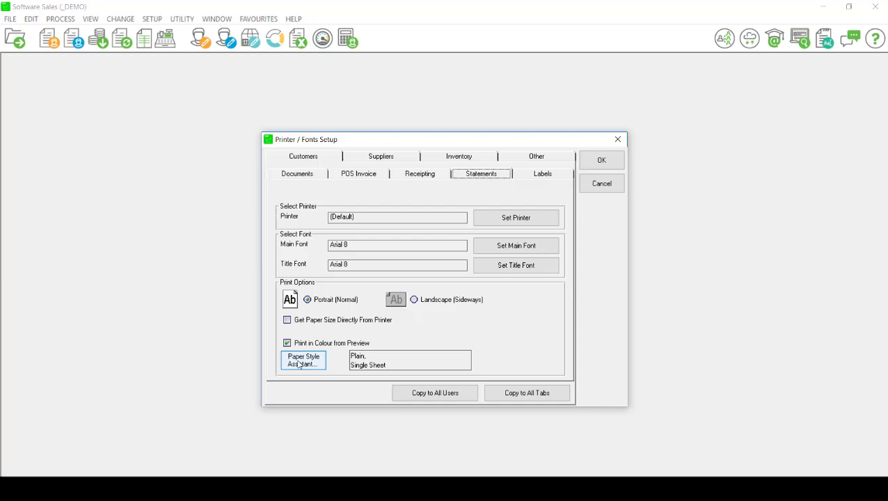
pyautogui.moveTo(601, 160)
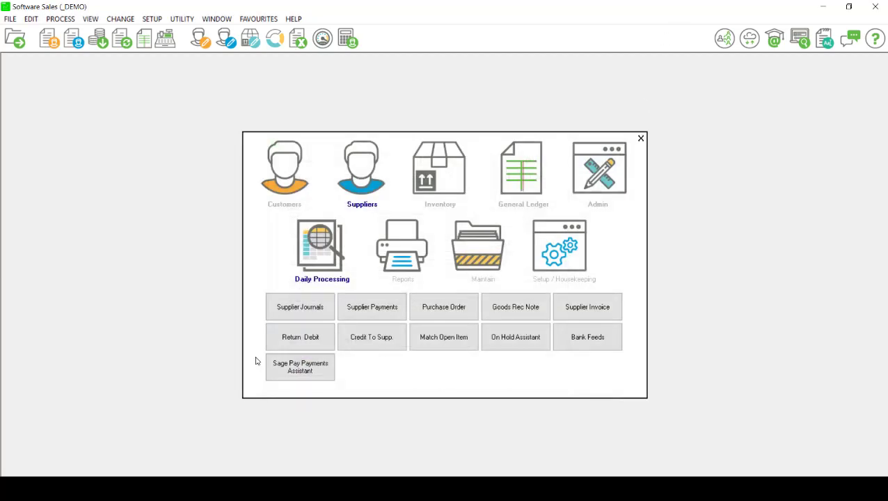
# - Launch the Forms Assistant from Utilities and select Emailed and PDF Documents
pyautogui.click(182, 19)
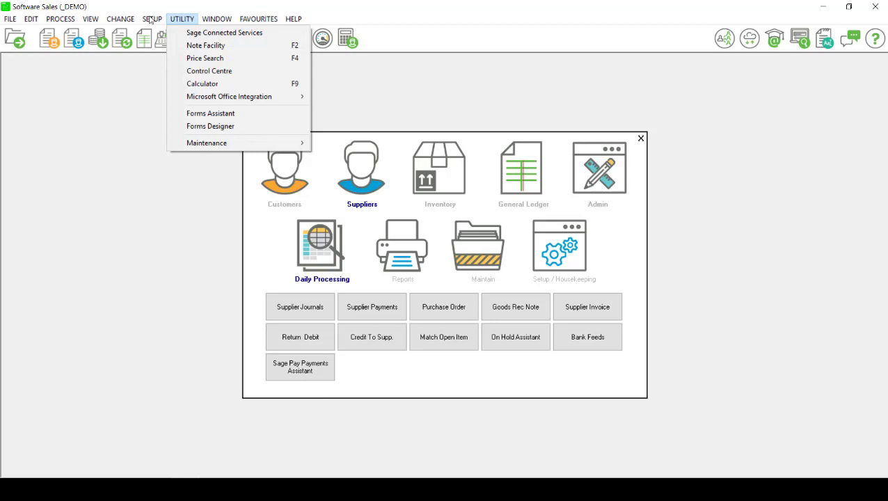
pyautogui.moveTo(222, 114)
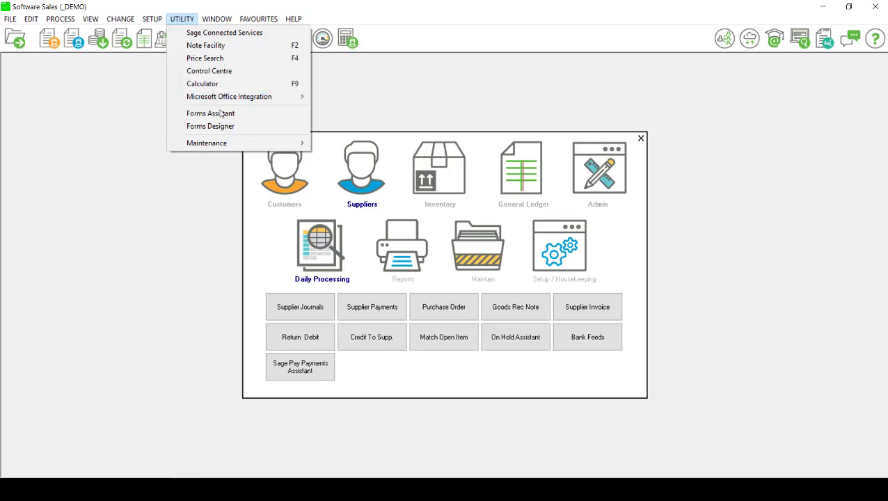
pyautogui.click(210, 112)
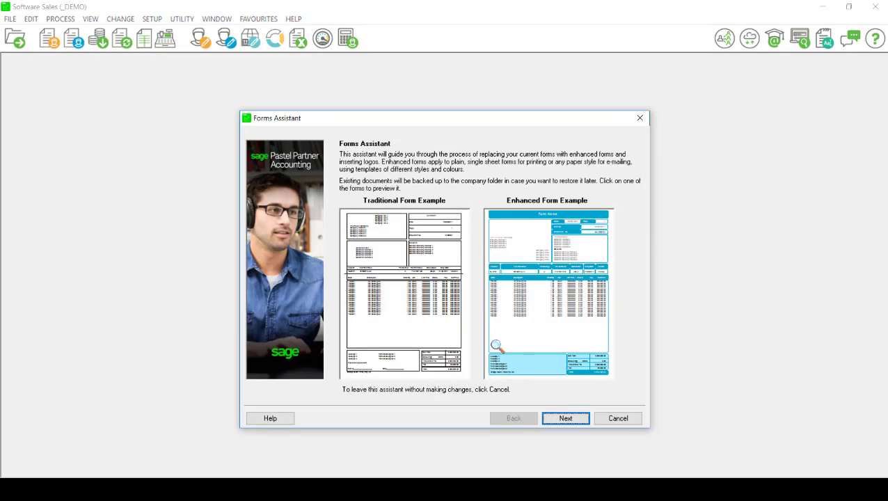
pyautogui.moveTo(379, 226)
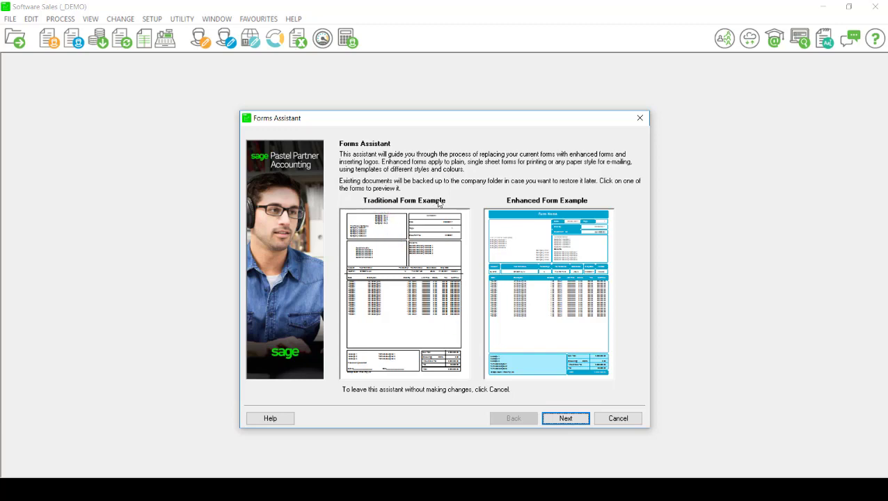
pyautogui.moveTo(583, 202)
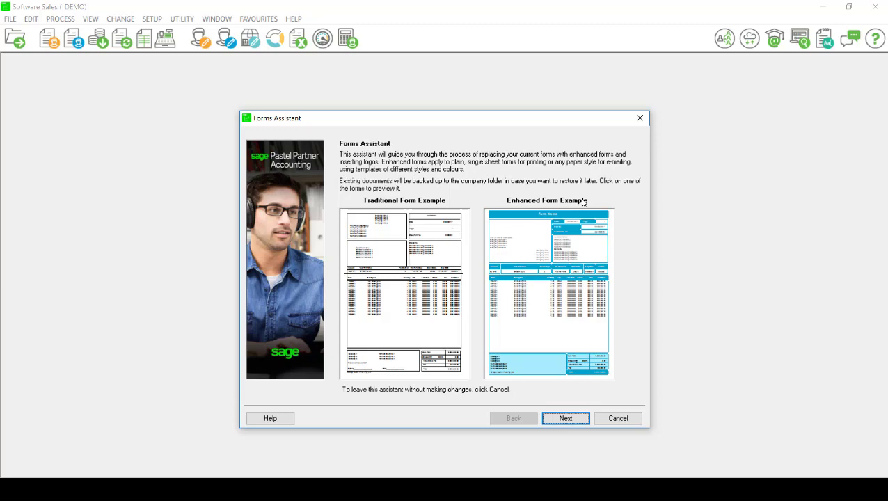
pyautogui.click(565, 418)
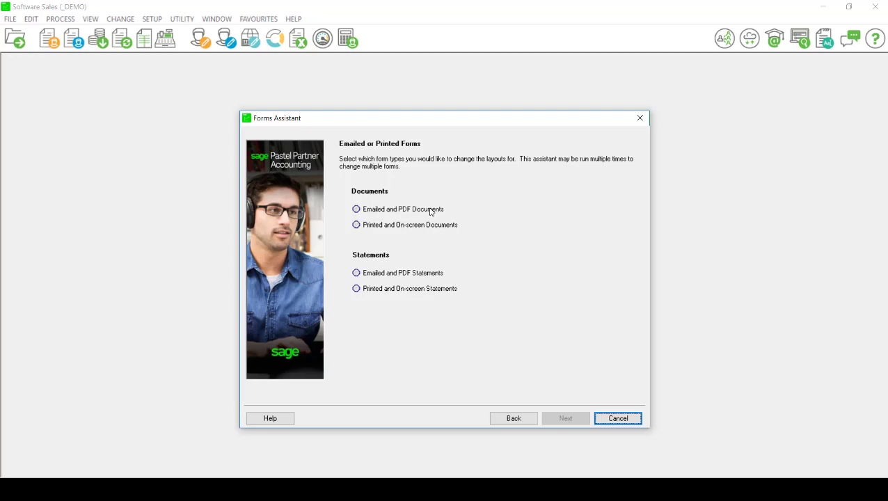
pyautogui.moveTo(356, 288)
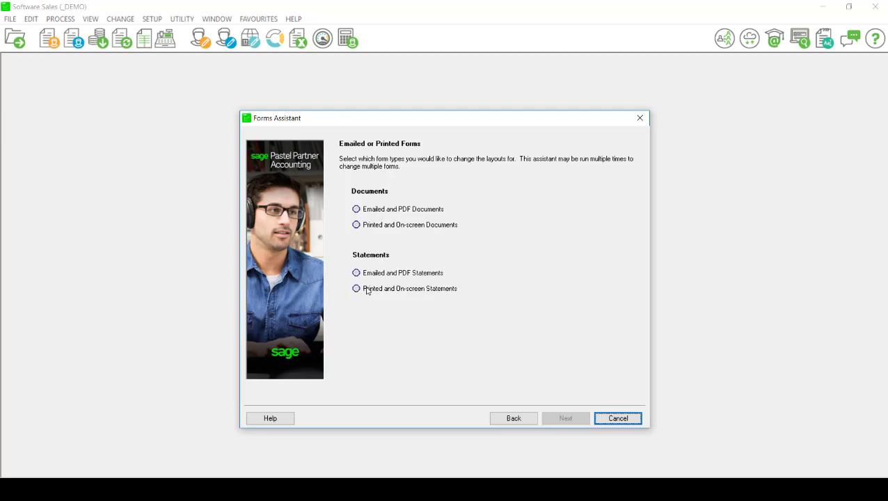
pyautogui.moveTo(441, 253)
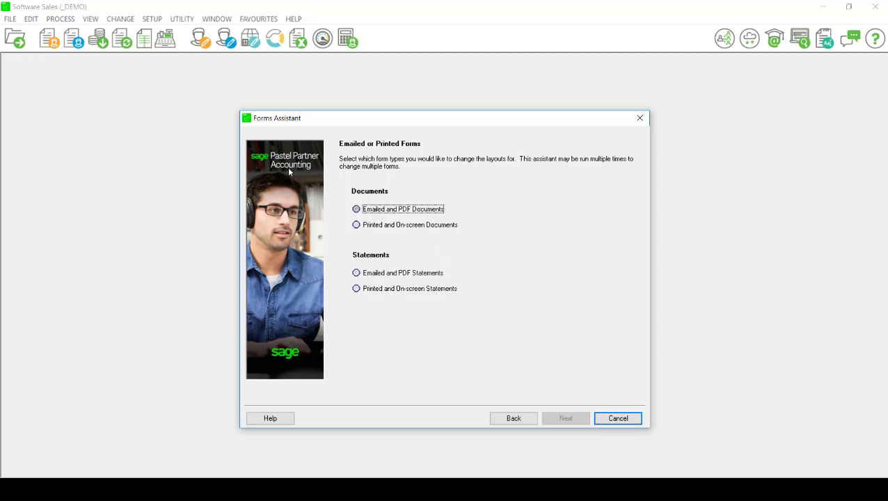
pyautogui.click(357, 208)
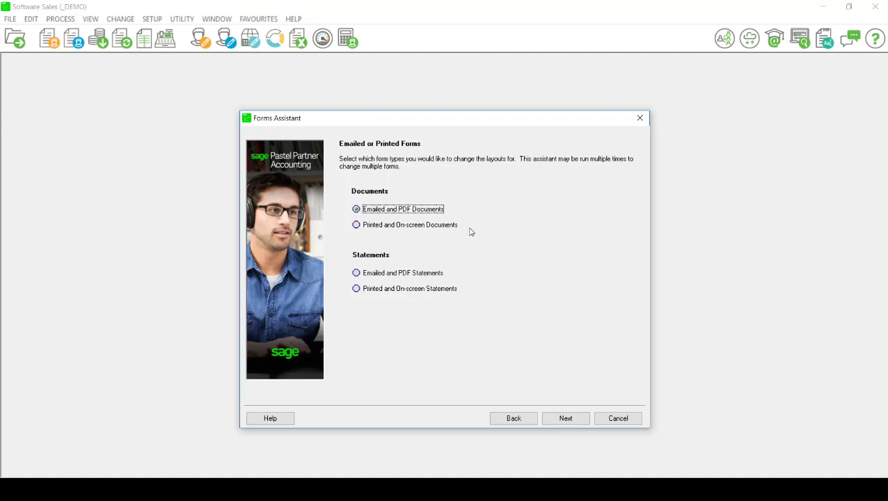
# - Preview FormalMagenta, then choose the ProgressGreen form layout and continue to Insert Picture
pyautogui.click(565, 418)
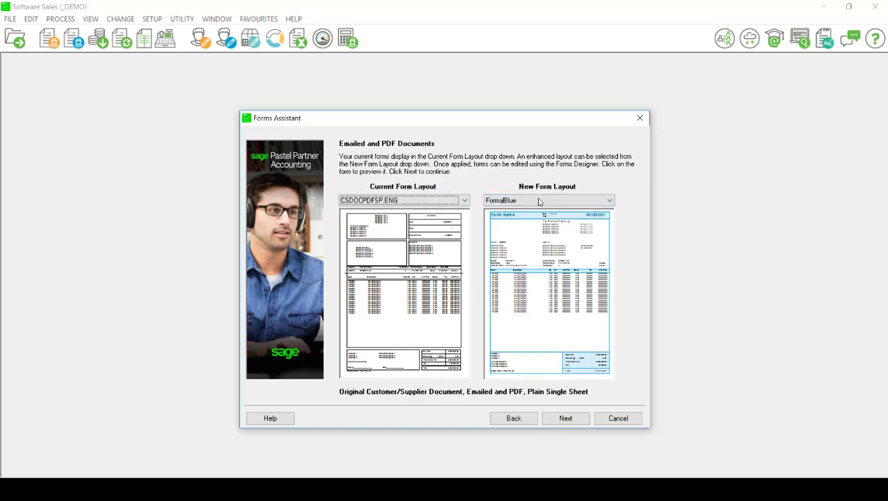
pyautogui.moveTo(577, 186)
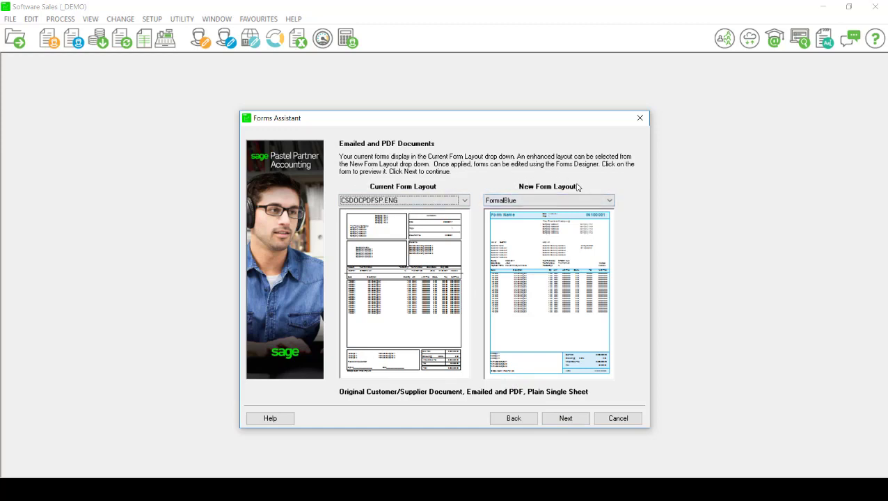
pyautogui.click(608, 200)
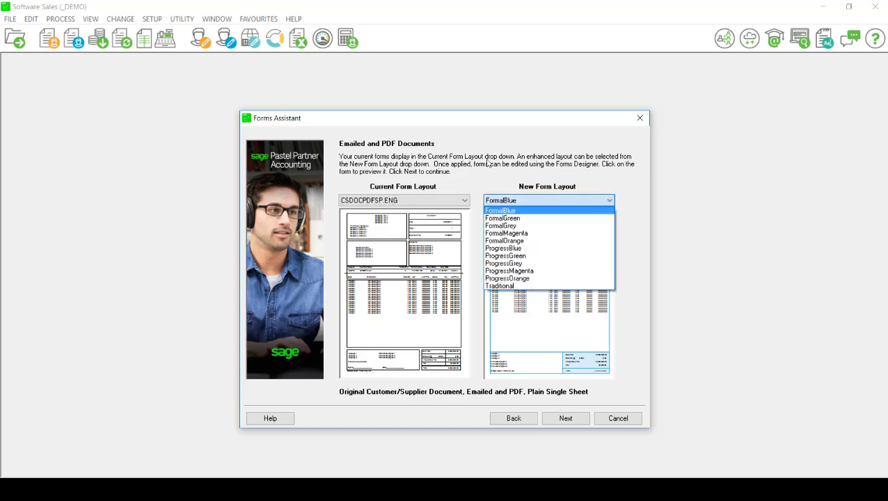
pyautogui.moveTo(547, 233)
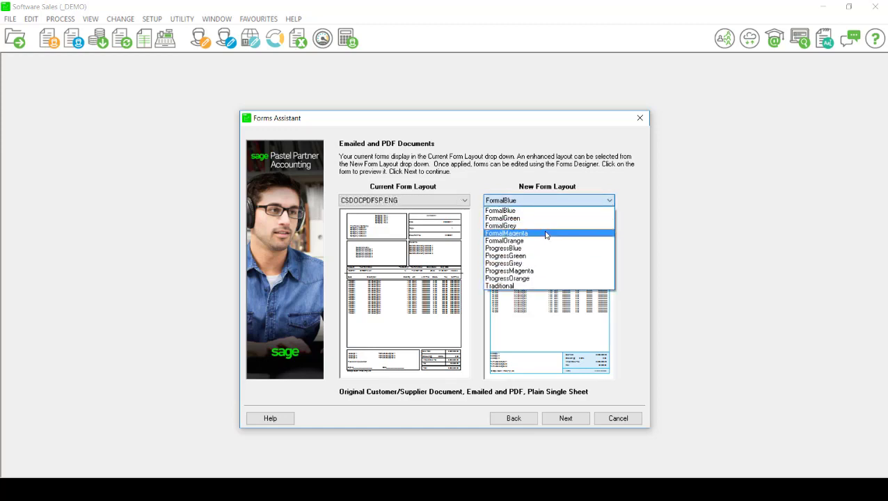
pyautogui.click(507, 233)
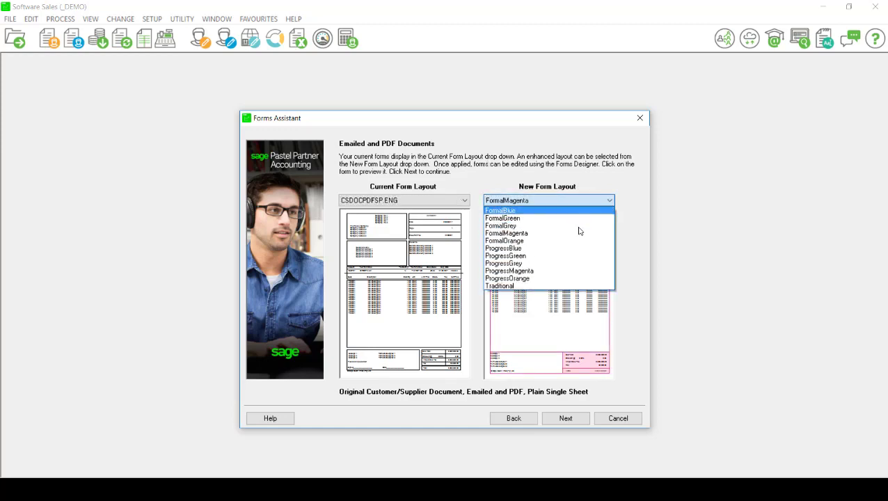
pyautogui.click(505, 255)
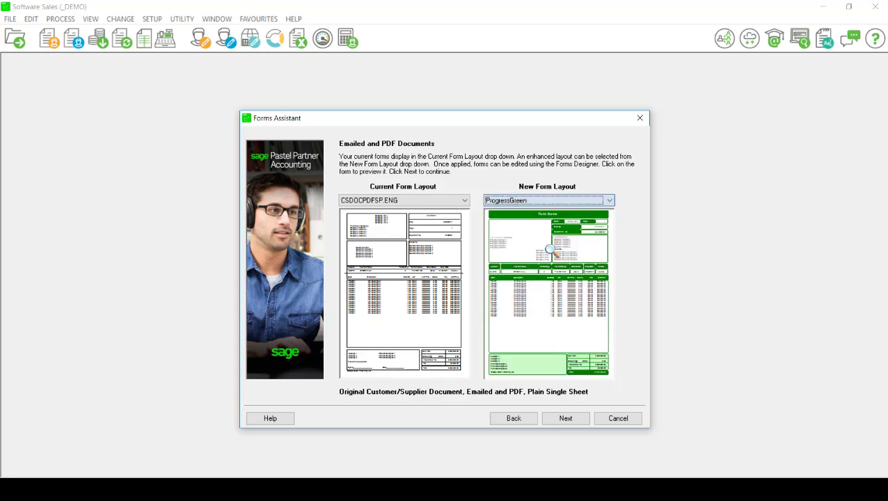
pyautogui.click(564, 418)
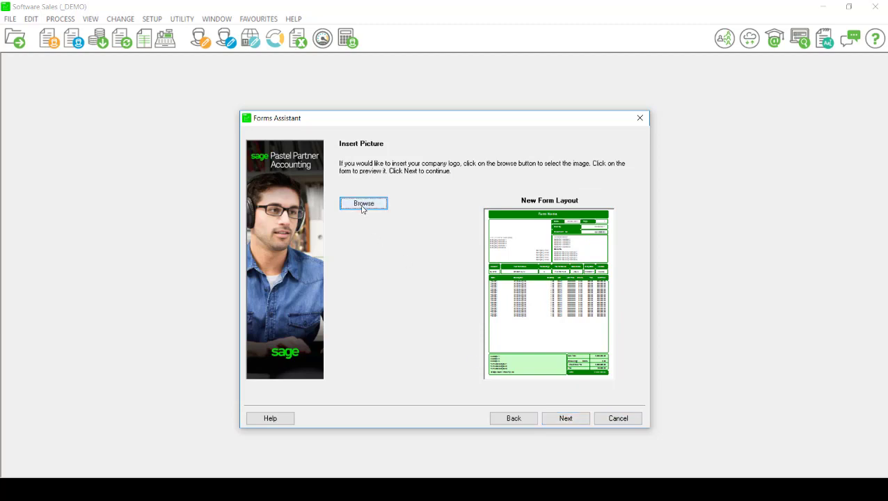
# - Insert SCREEN.BMP as the logo and accept the resize warning
pyautogui.click(363, 204)
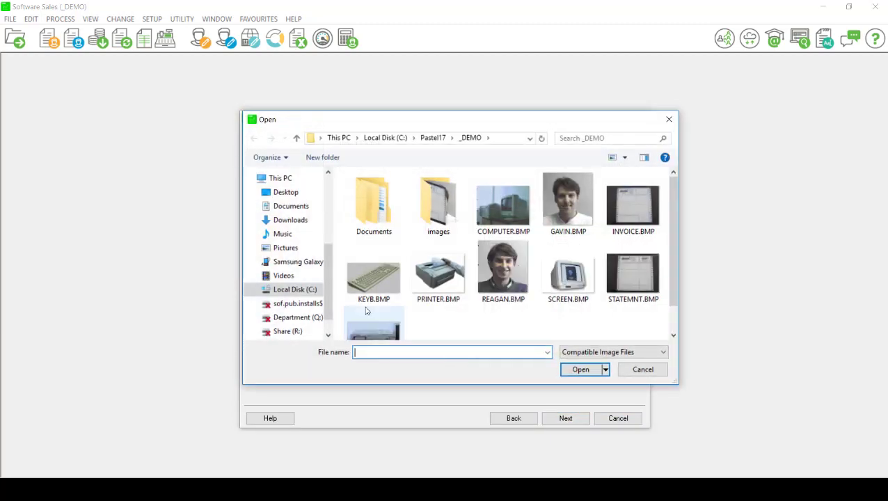
pyautogui.click(503, 202)
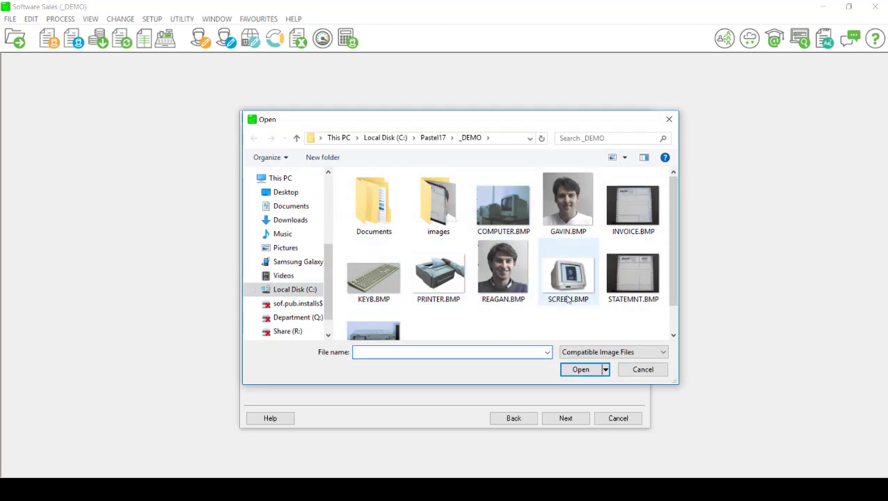
pyautogui.click(580, 369)
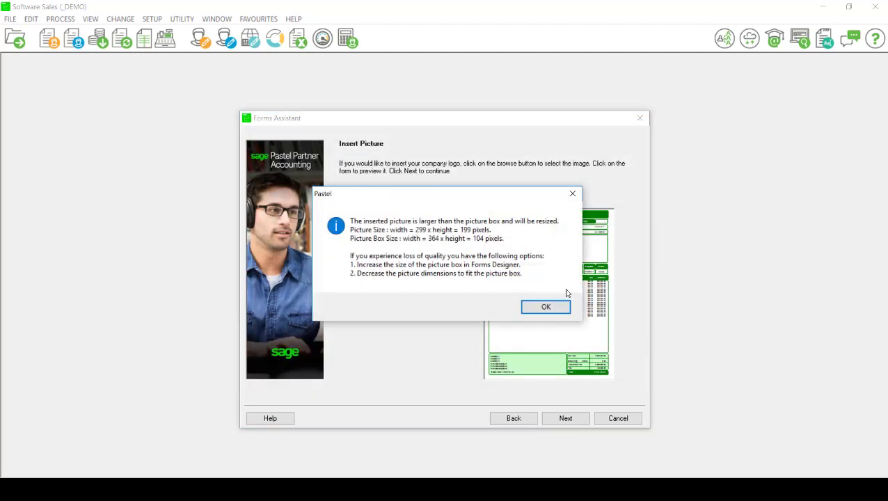
pyautogui.moveTo(515, 229)
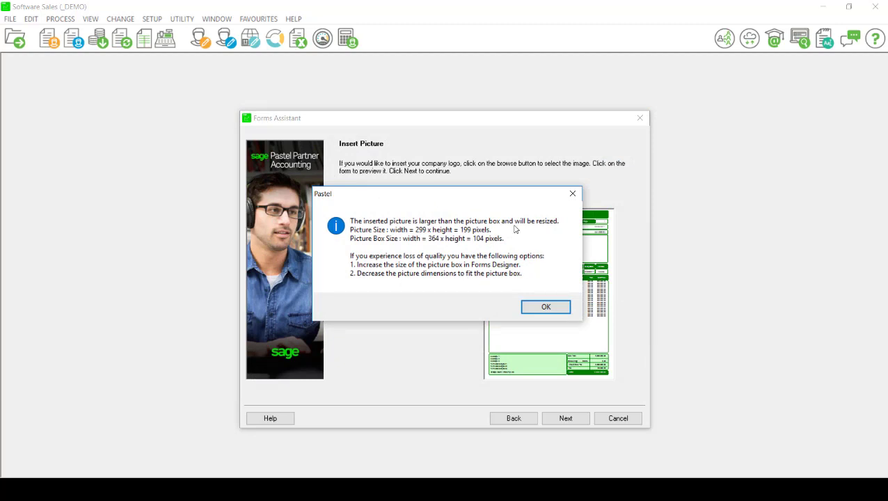
pyautogui.moveTo(478, 279)
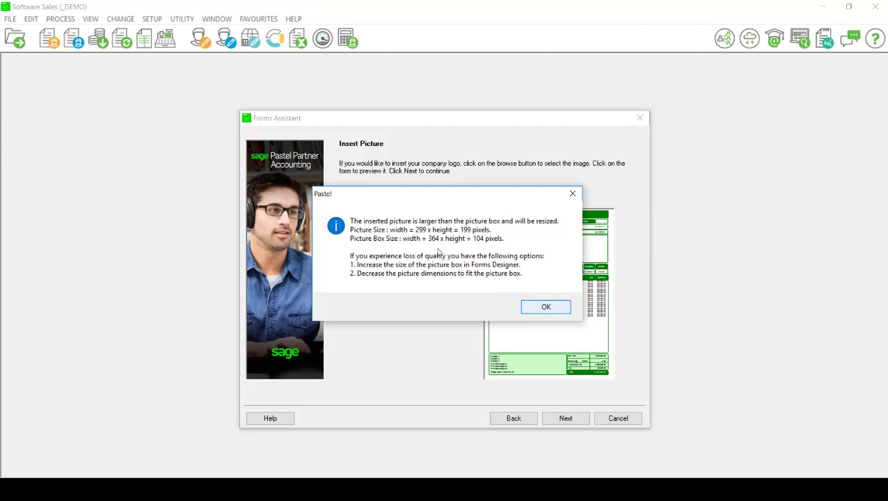
pyautogui.click(545, 307)
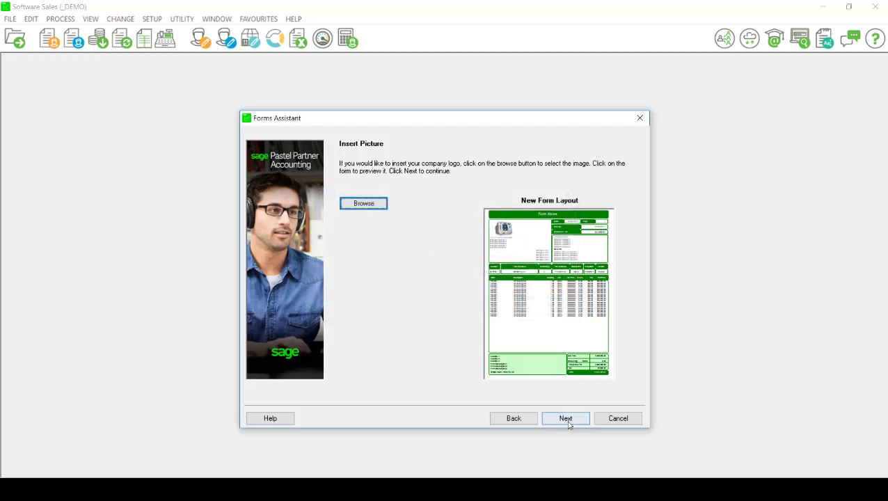
# - Process the confirmation to apply the ProgressGreen layout with the logo
pyautogui.click(565, 418)
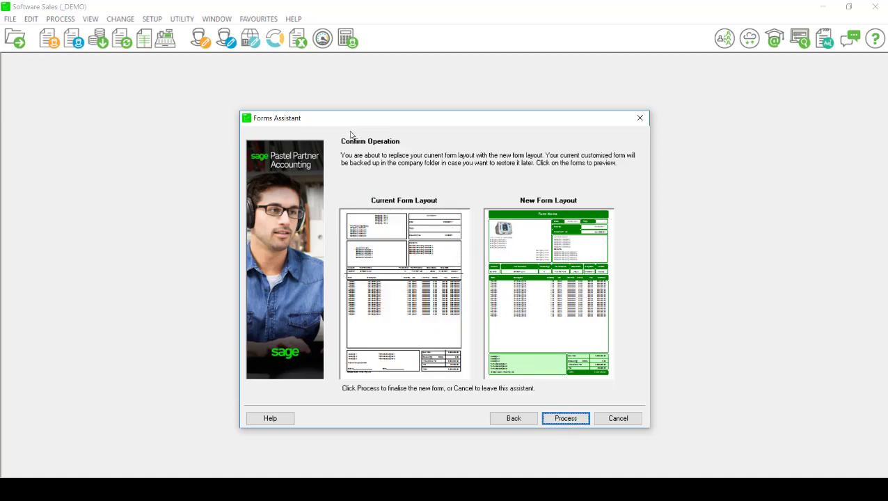
pyautogui.moveTo(530, 199)
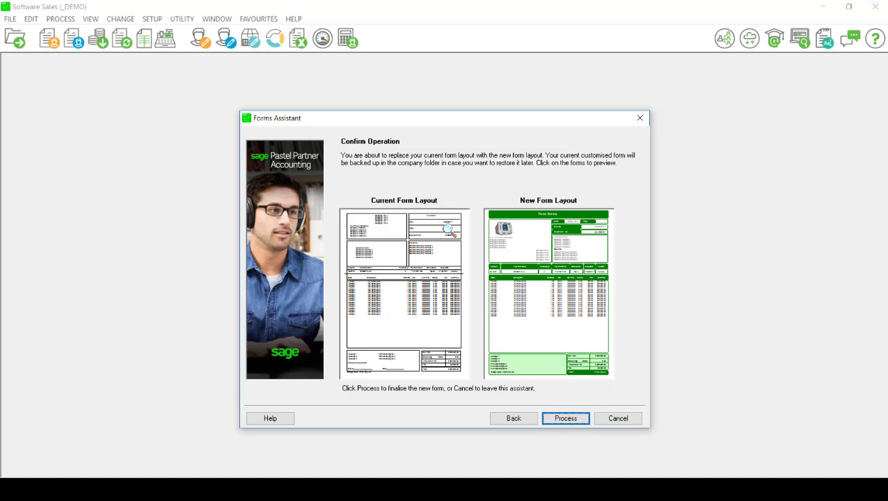
pyautogui.moveTo(564, 247)
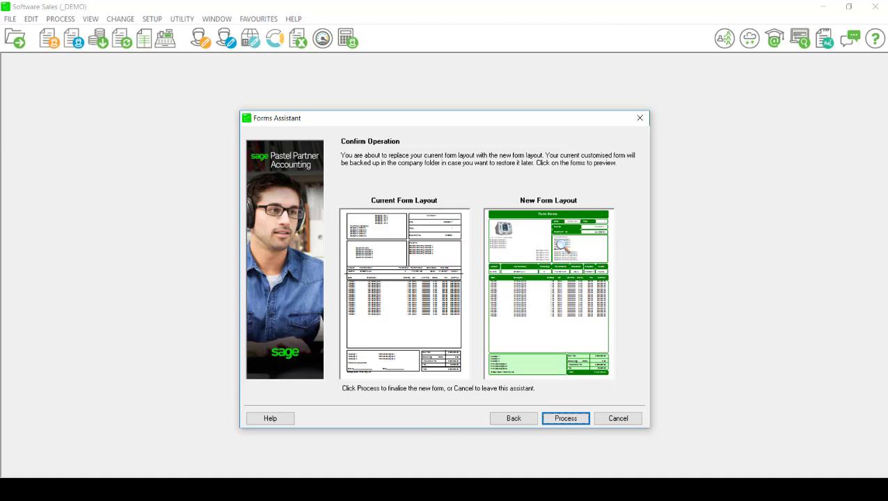
pyautogui.moveTo(482, 255)
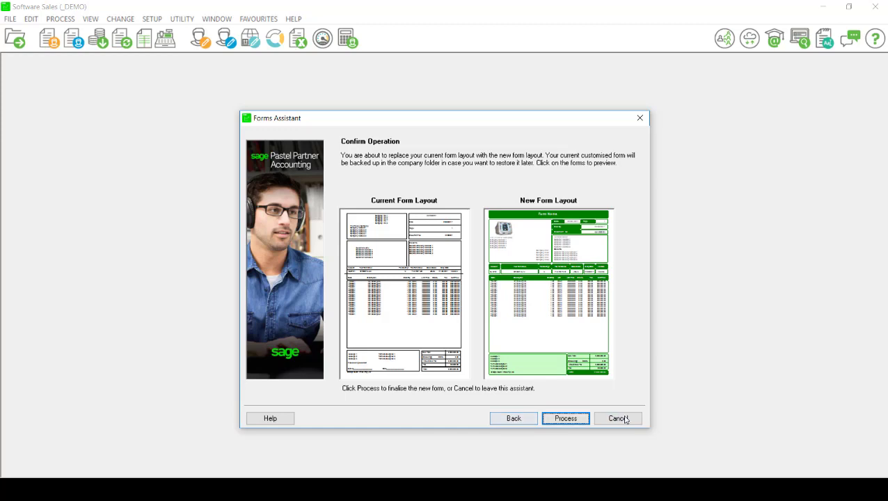
pyautogui.click(565, 418)
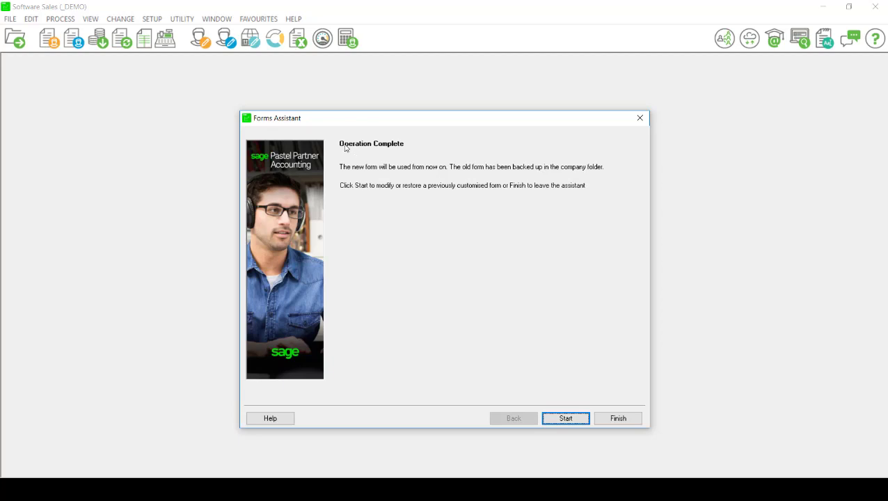
pyautogui.moveTo(427, 152)
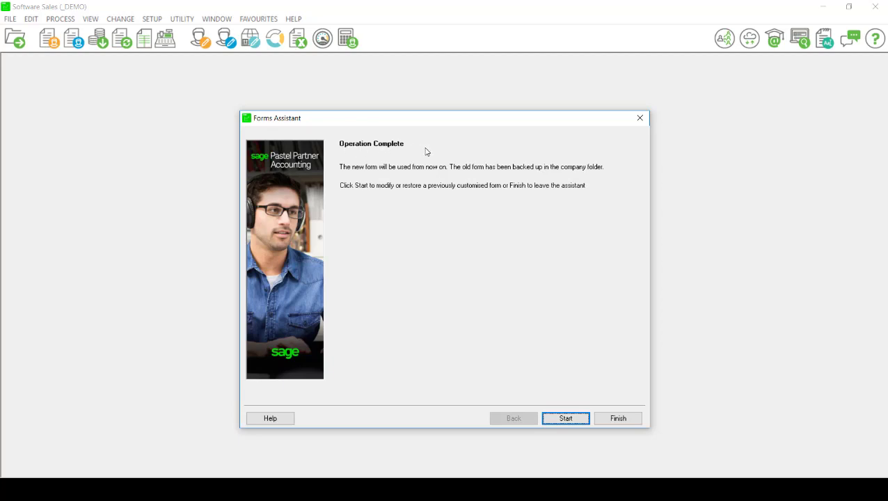